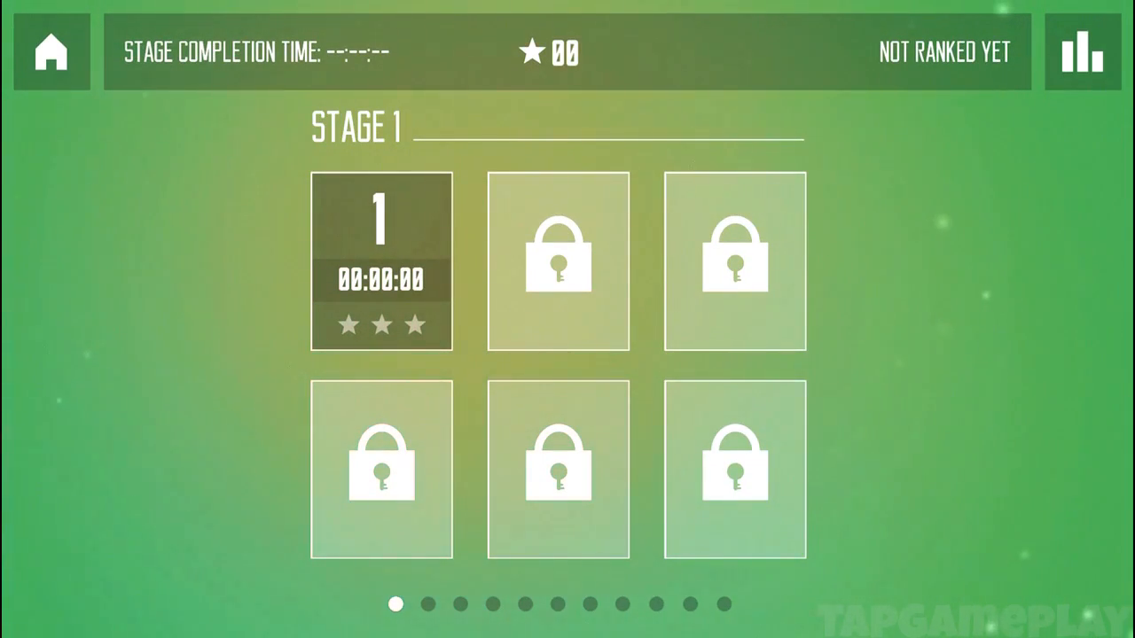
click(380, 259)
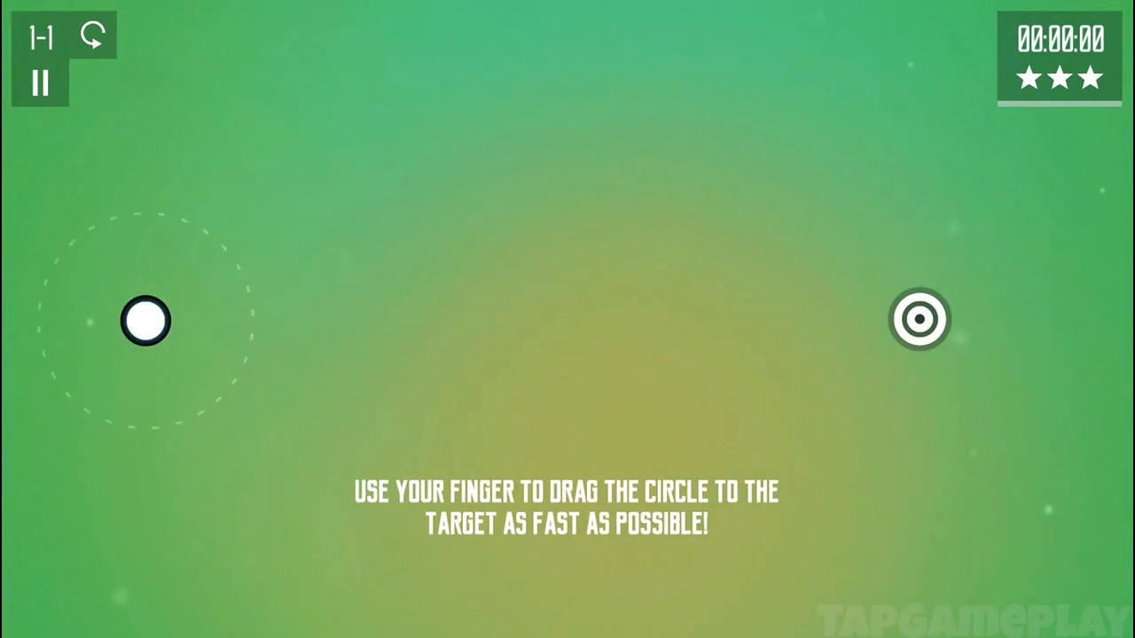
drag(145, 320, 287, 298)
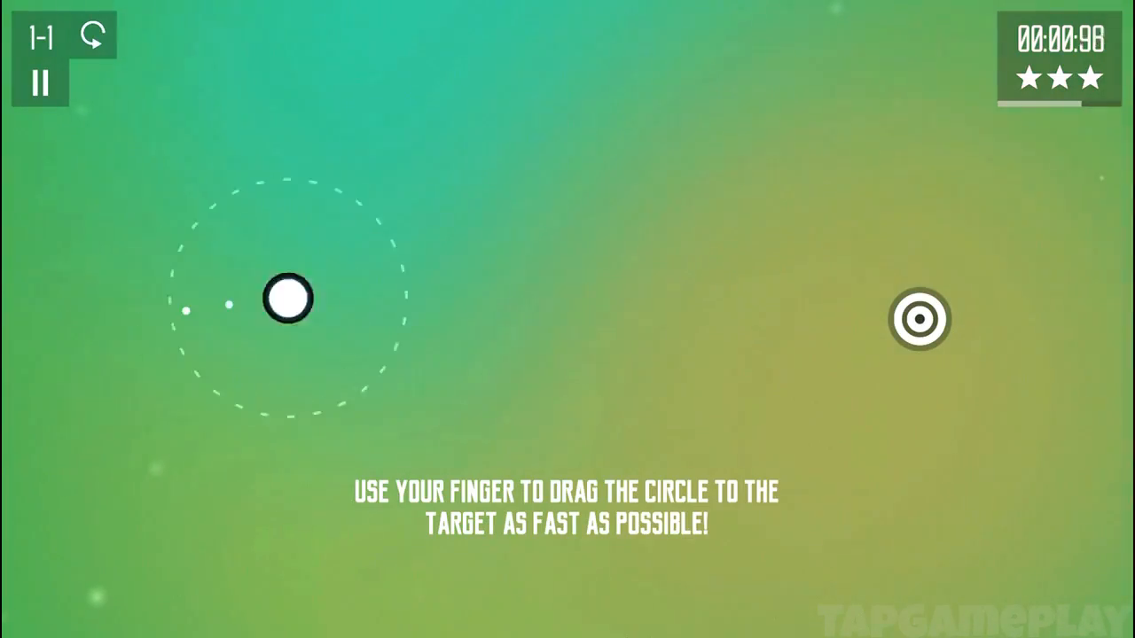
drag(287, 298, 919, 319)
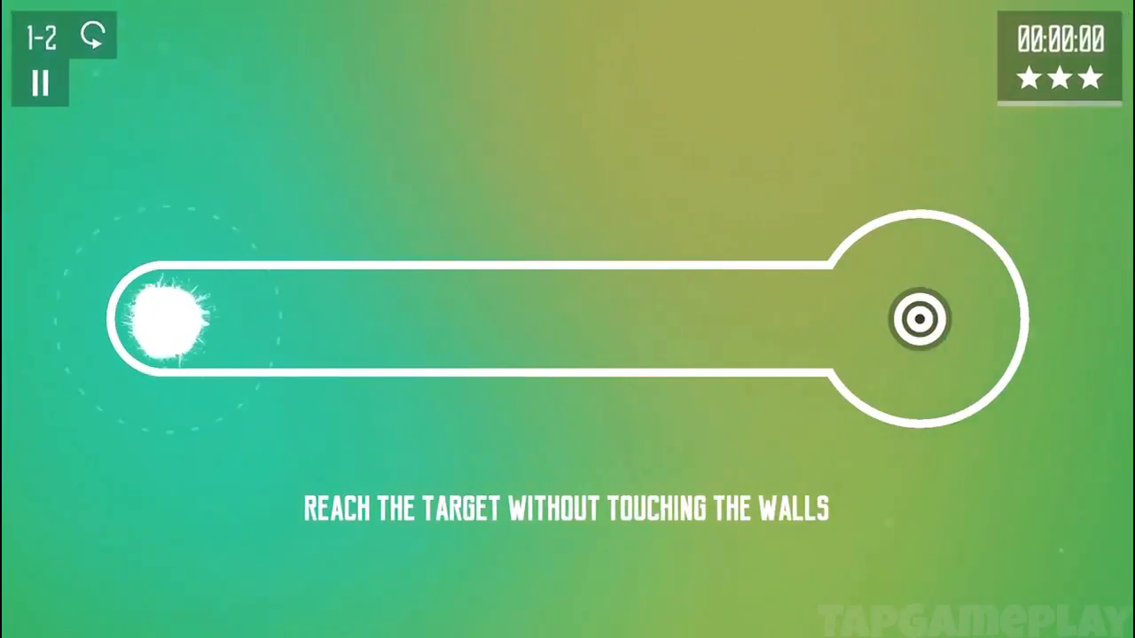
drag(163, 319, 922, 319)
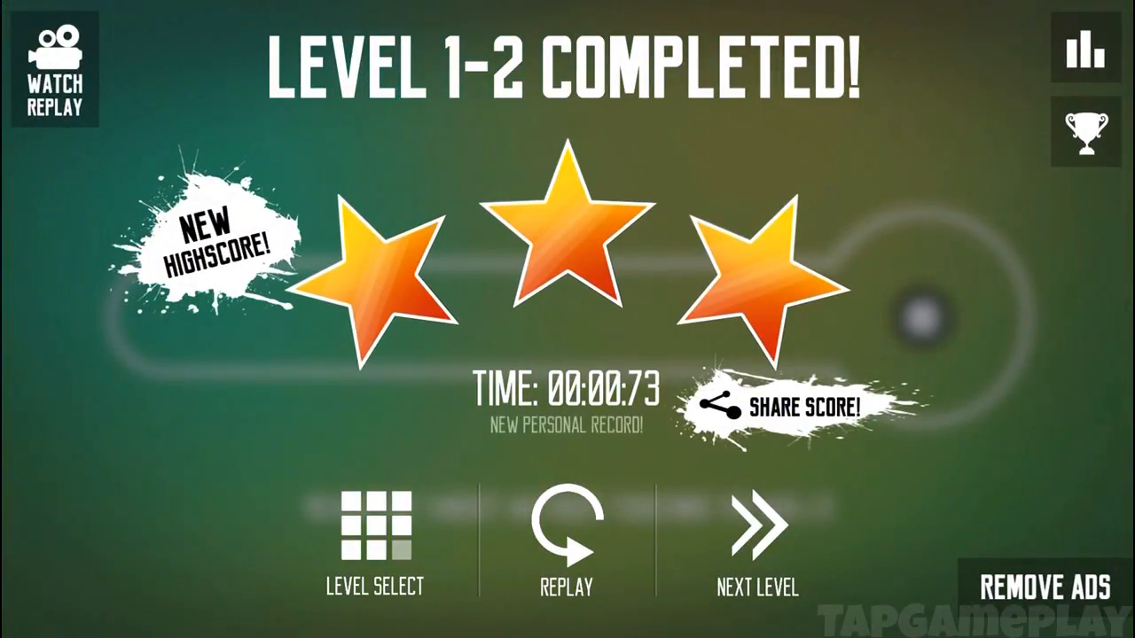
click(755, 528)
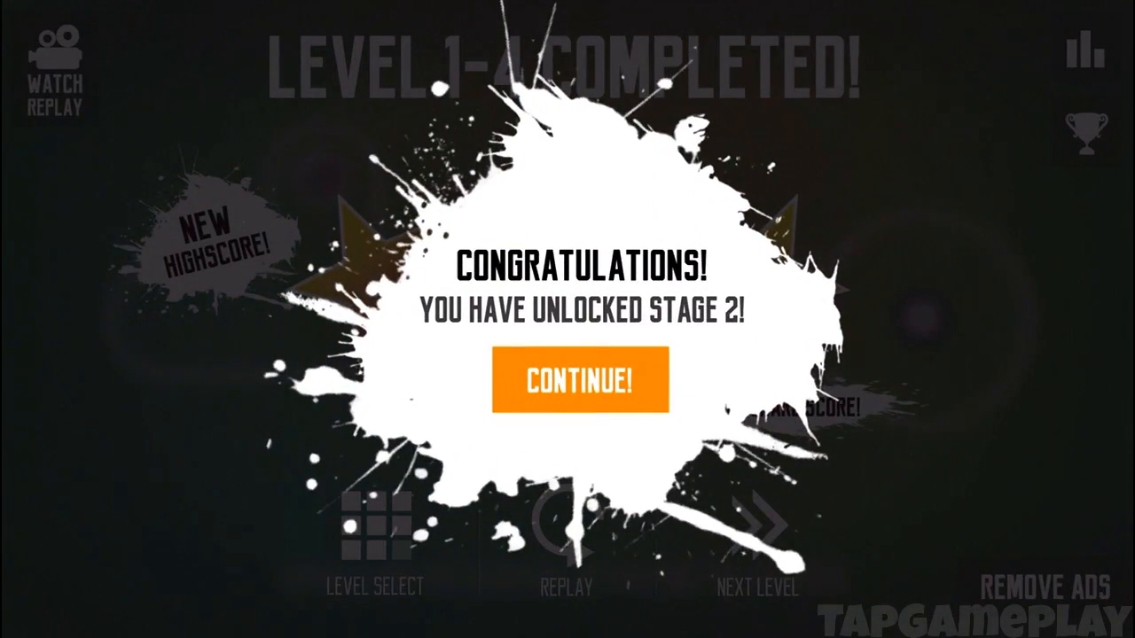
click(578, 380)
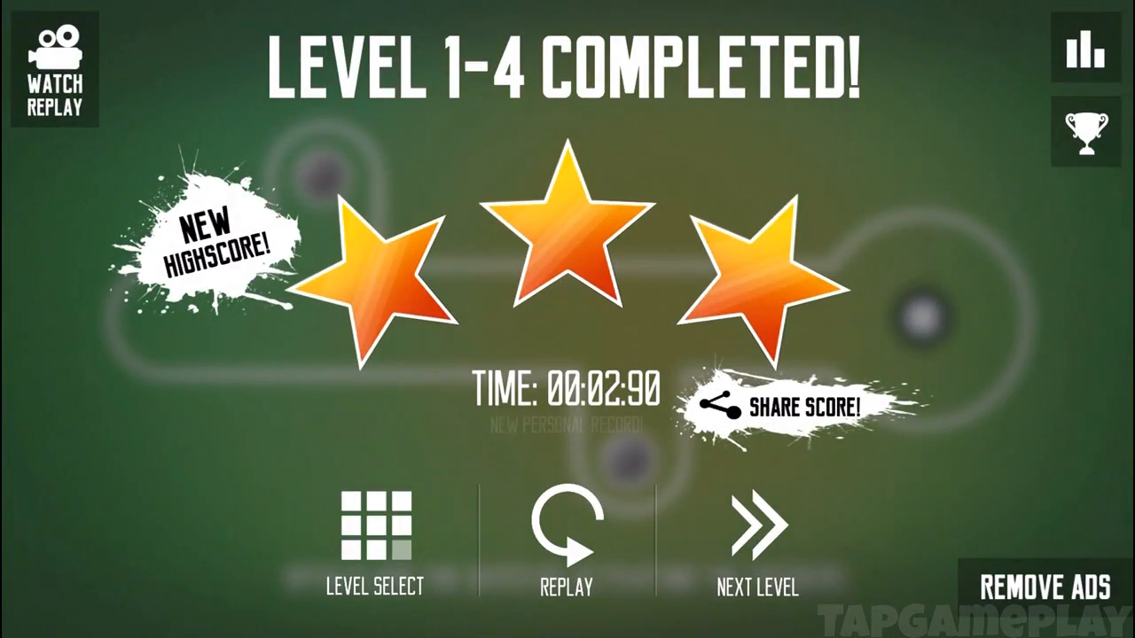
click(755, 528)
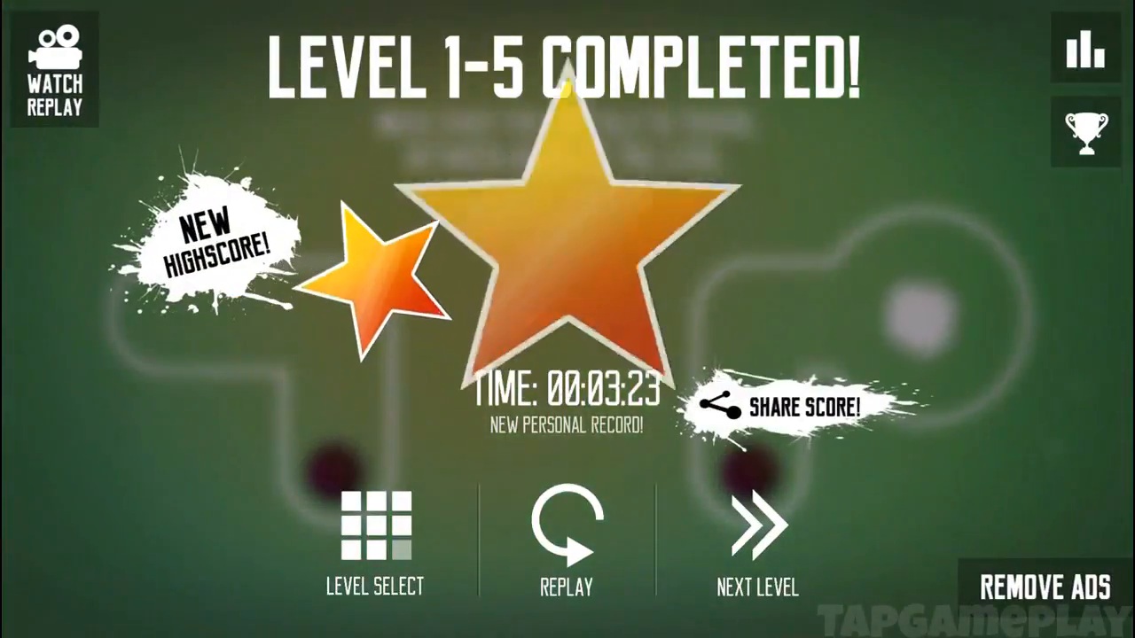
click(755, 531)
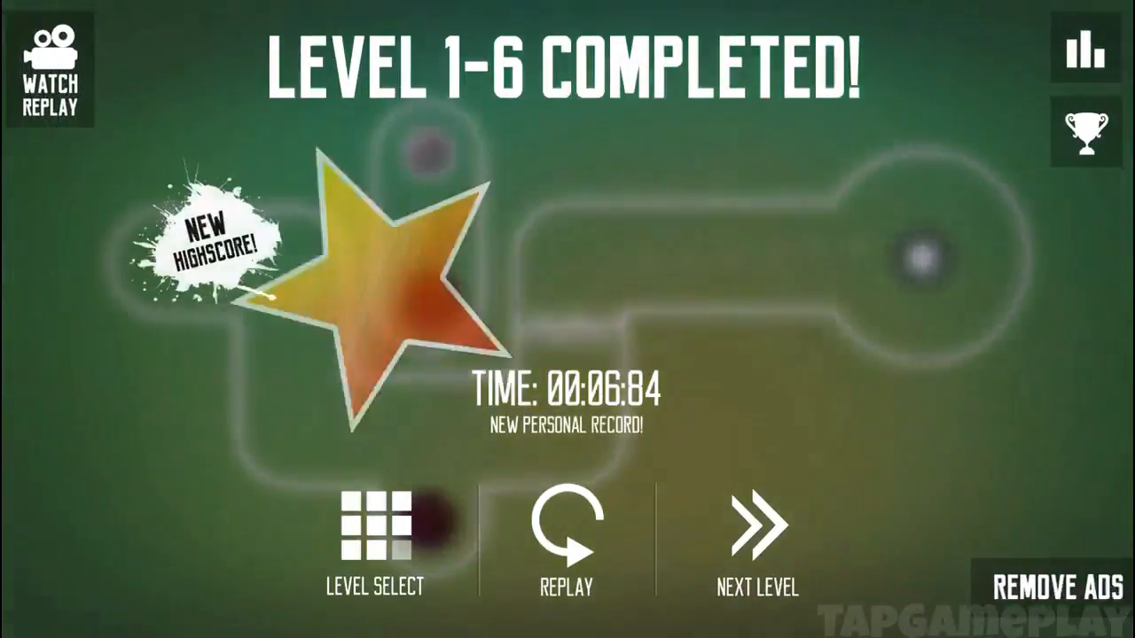
click(755, 523)
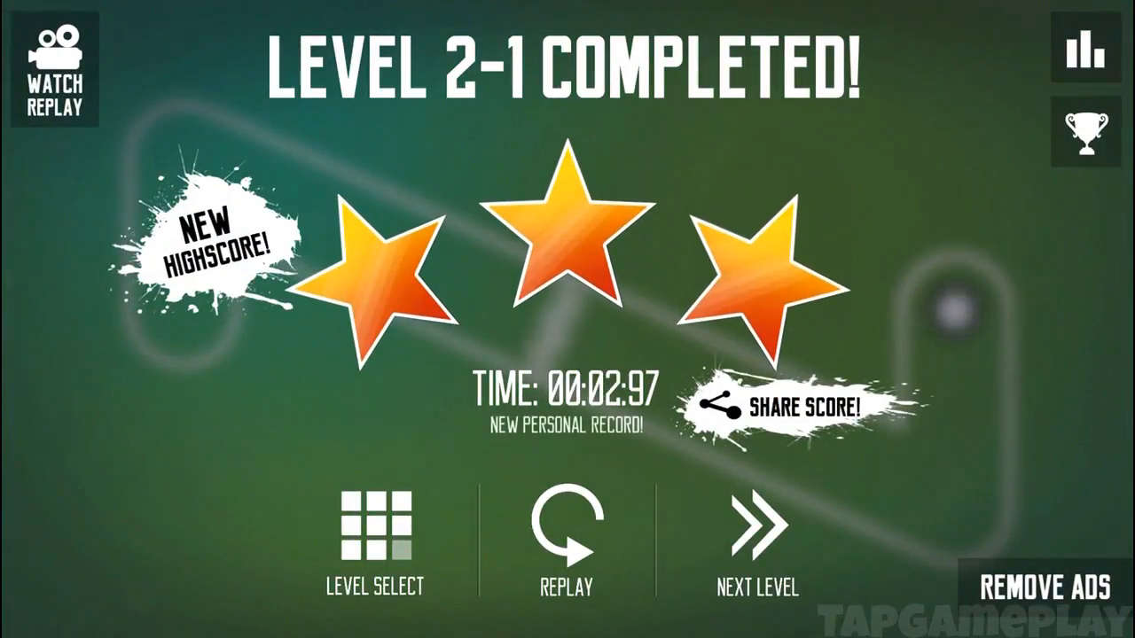
click(755, 529)
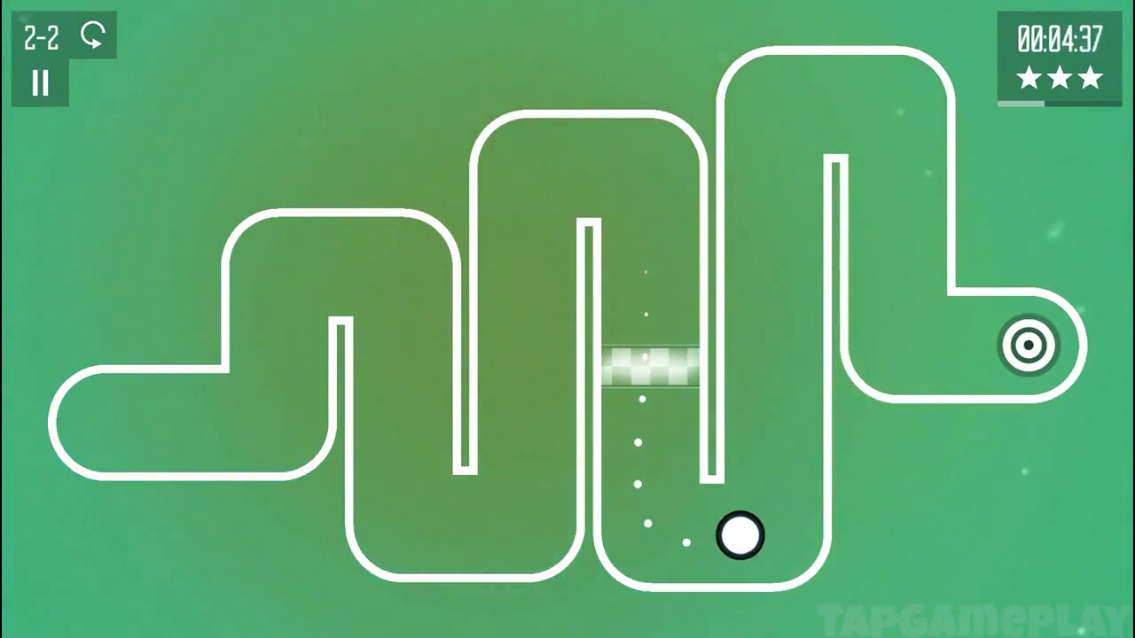
click(1029, 344)
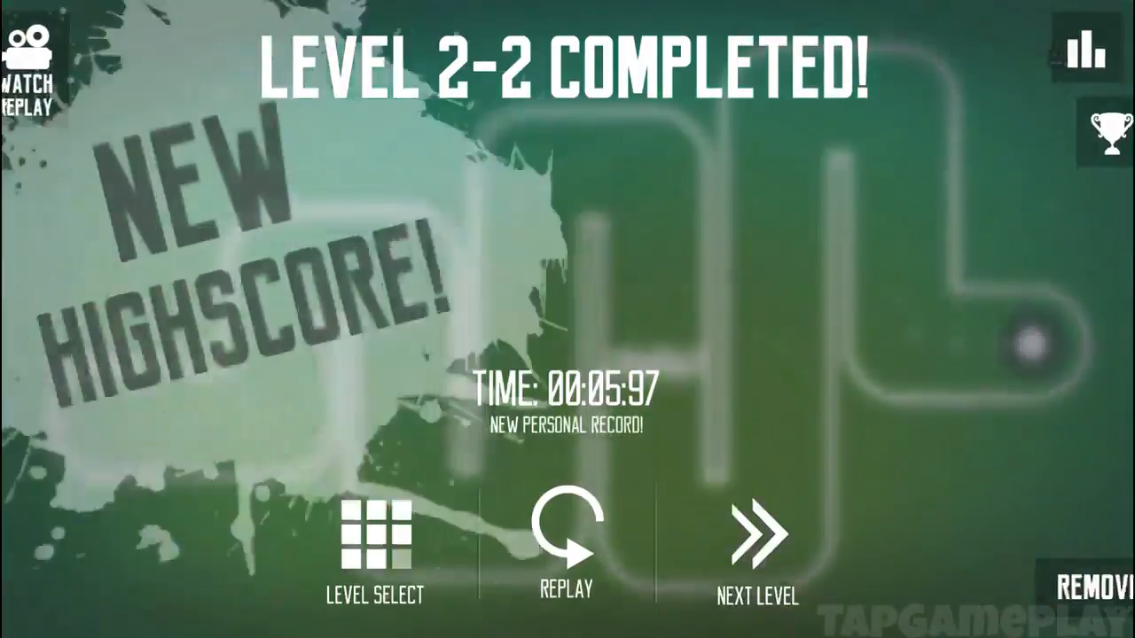
click(755, 541)
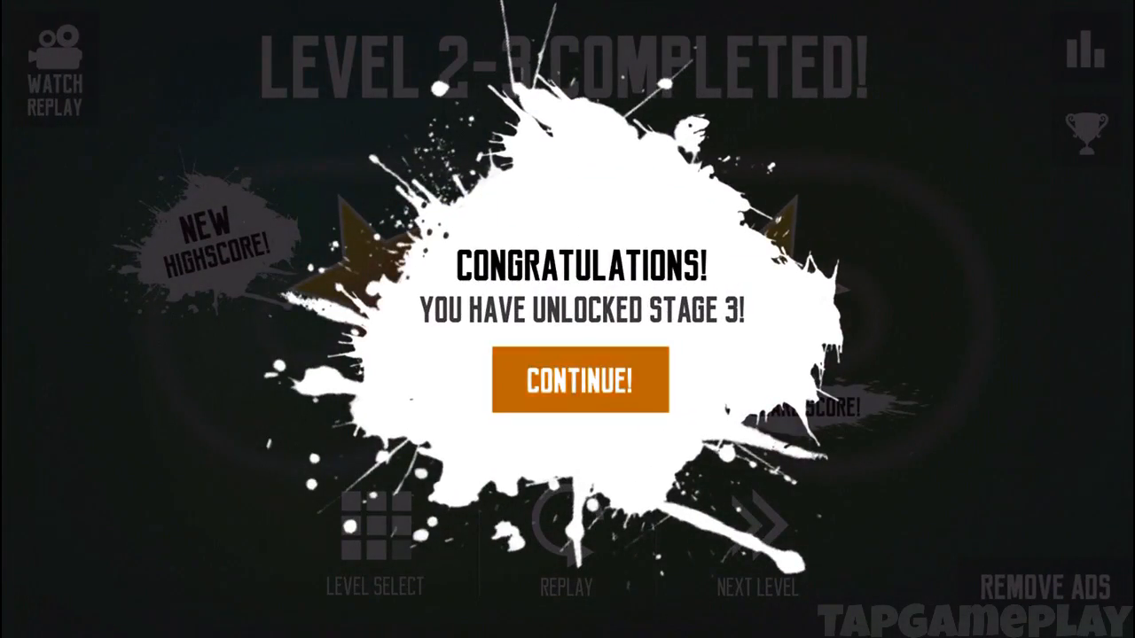
click(580, 379)
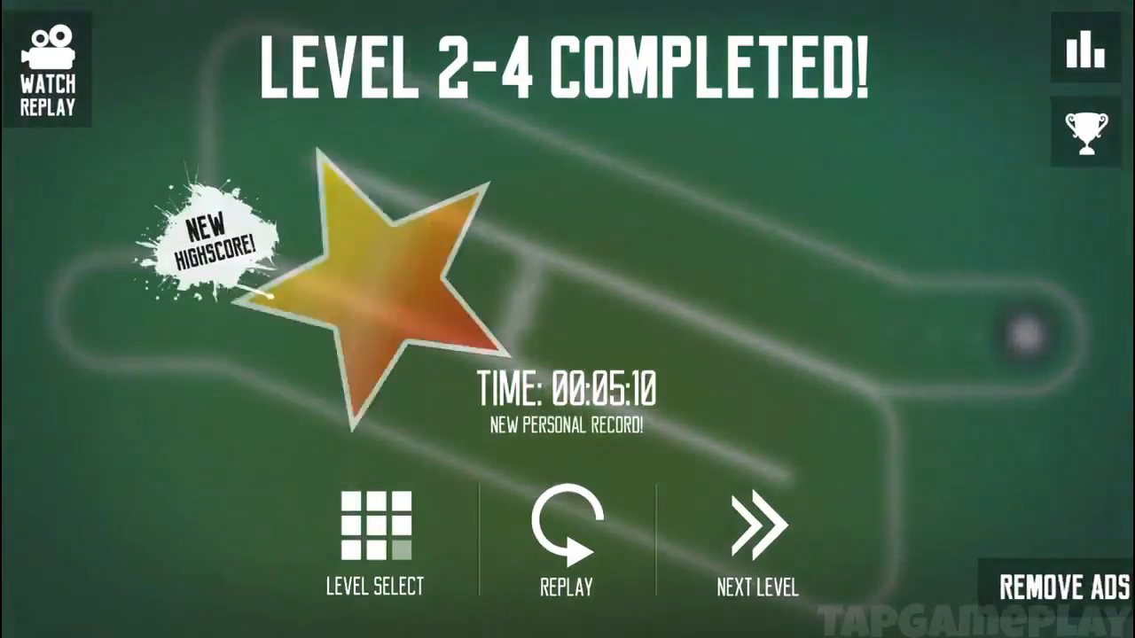
click(752, 530)
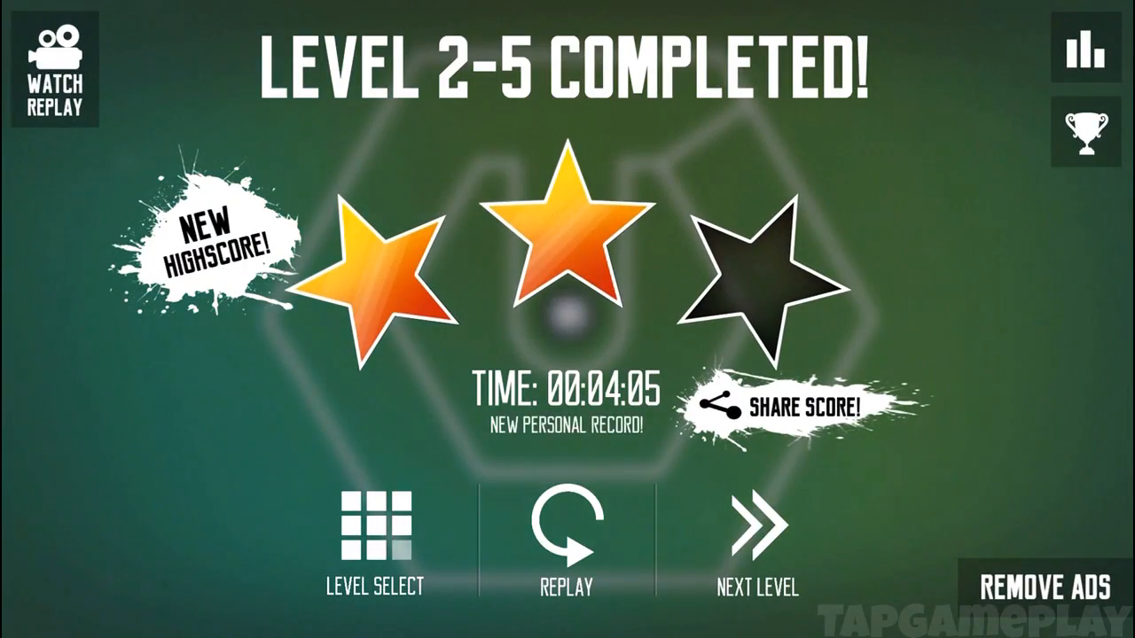
click(755, 529)
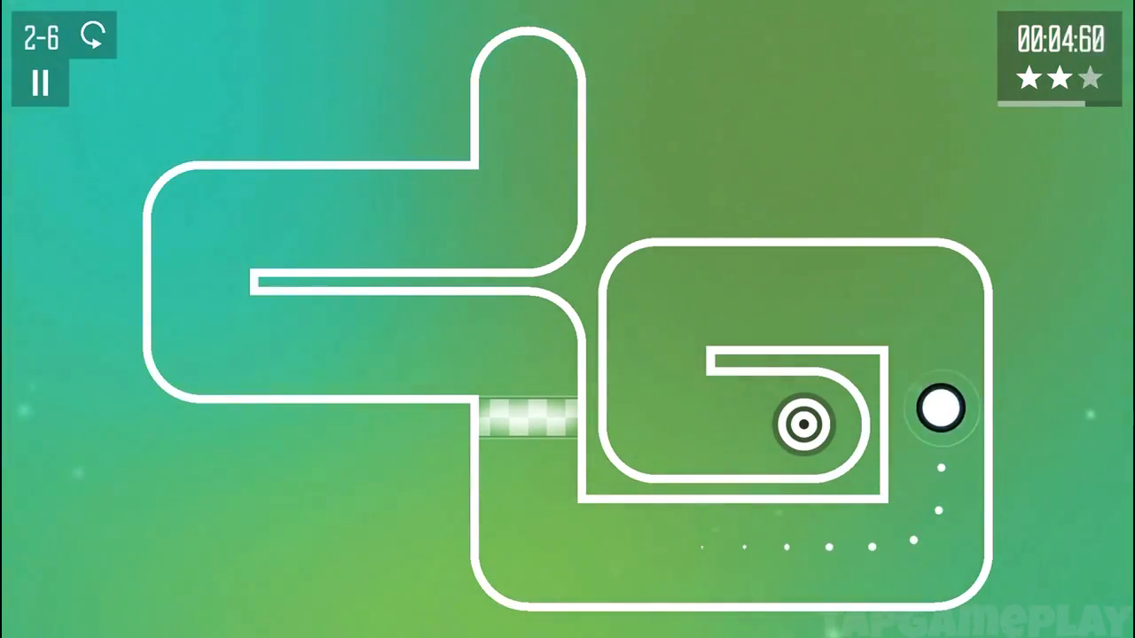
click(942, 408)
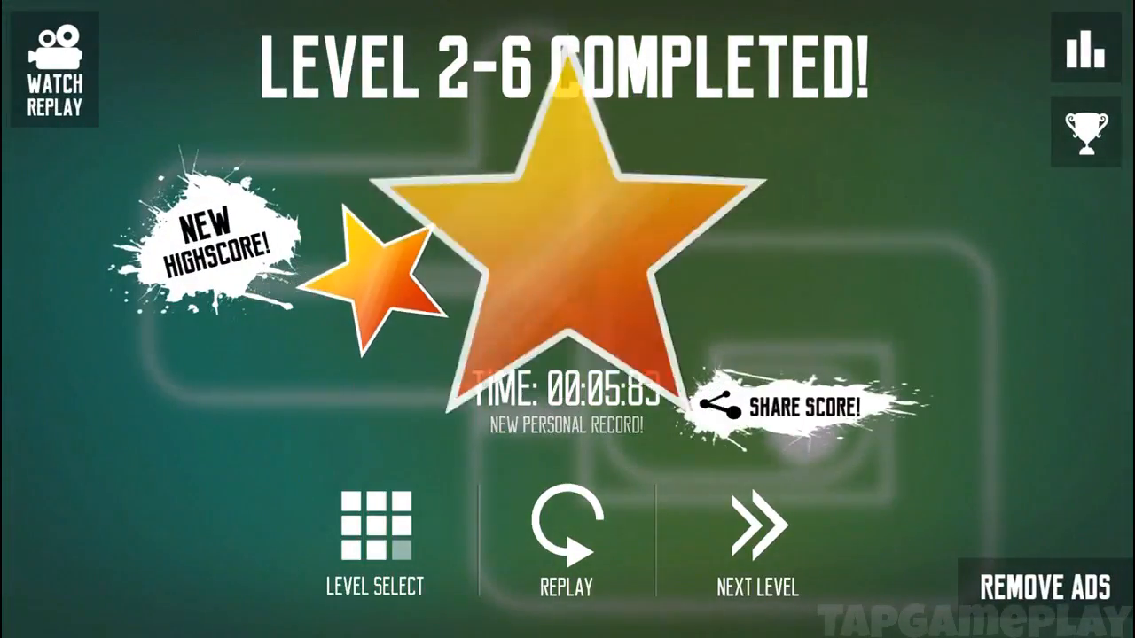
click(755, 532)
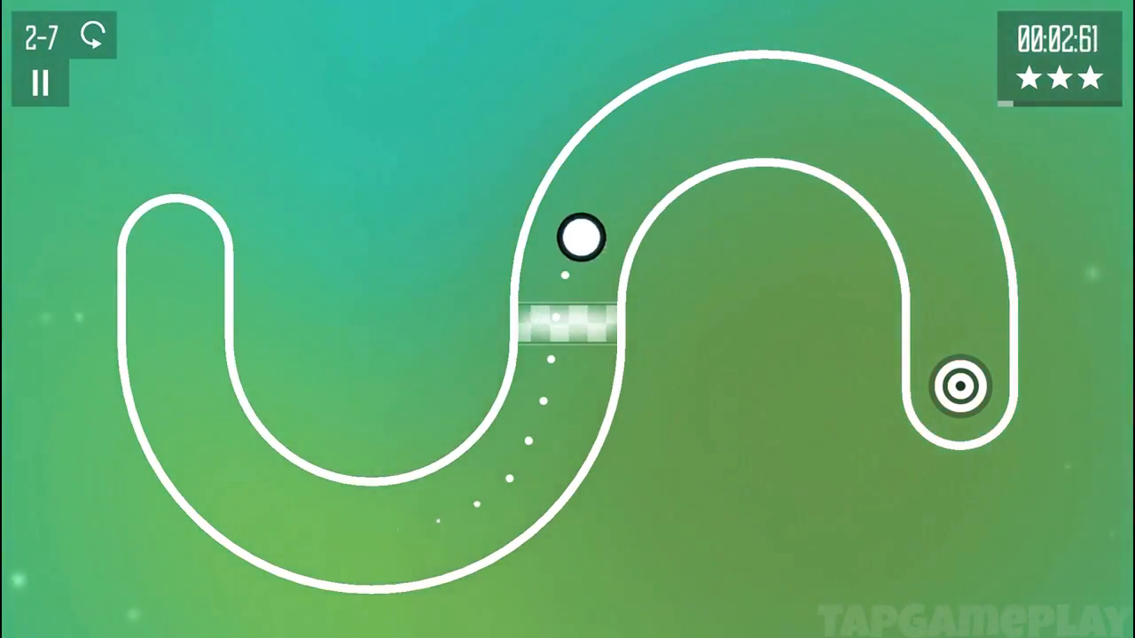
click(954, 386)
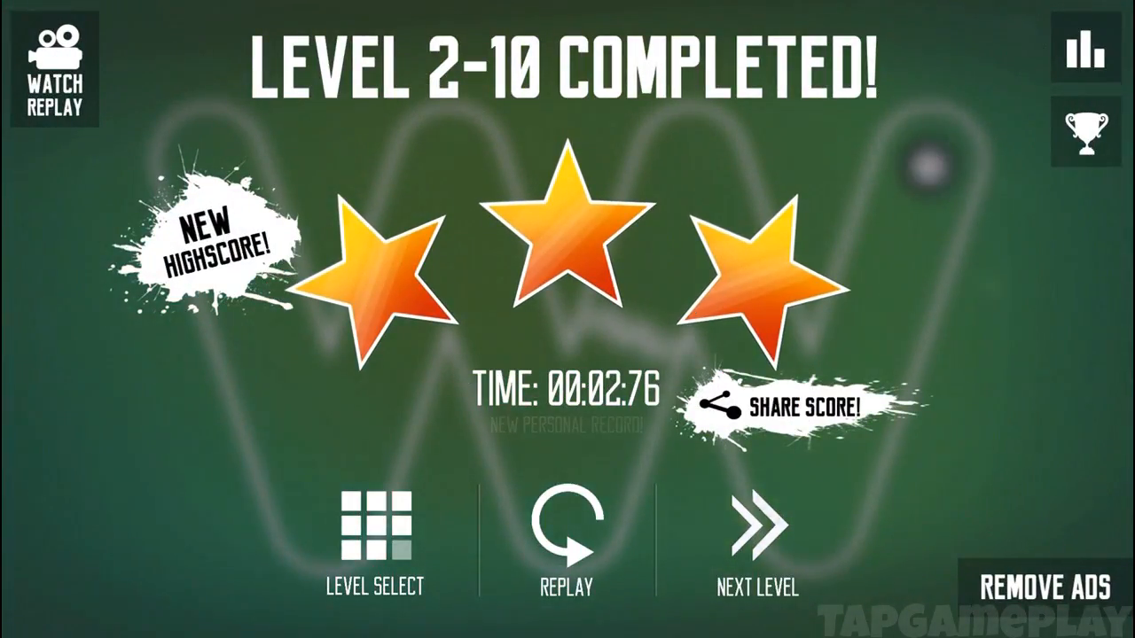
click(755, 523)
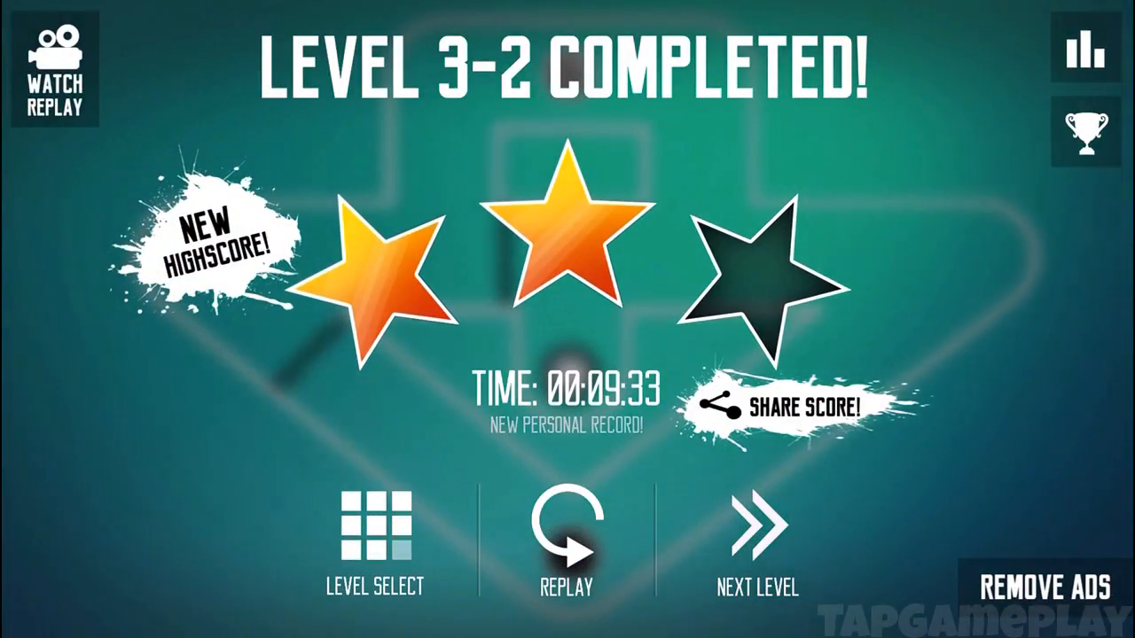
click(755, 528)
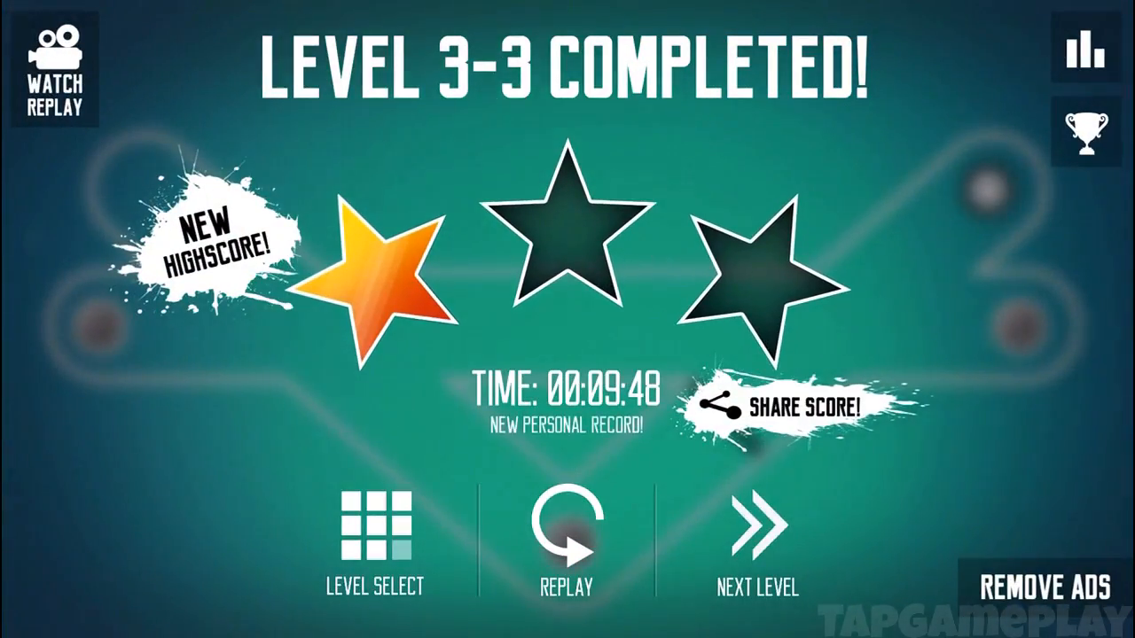
click(755, 528)
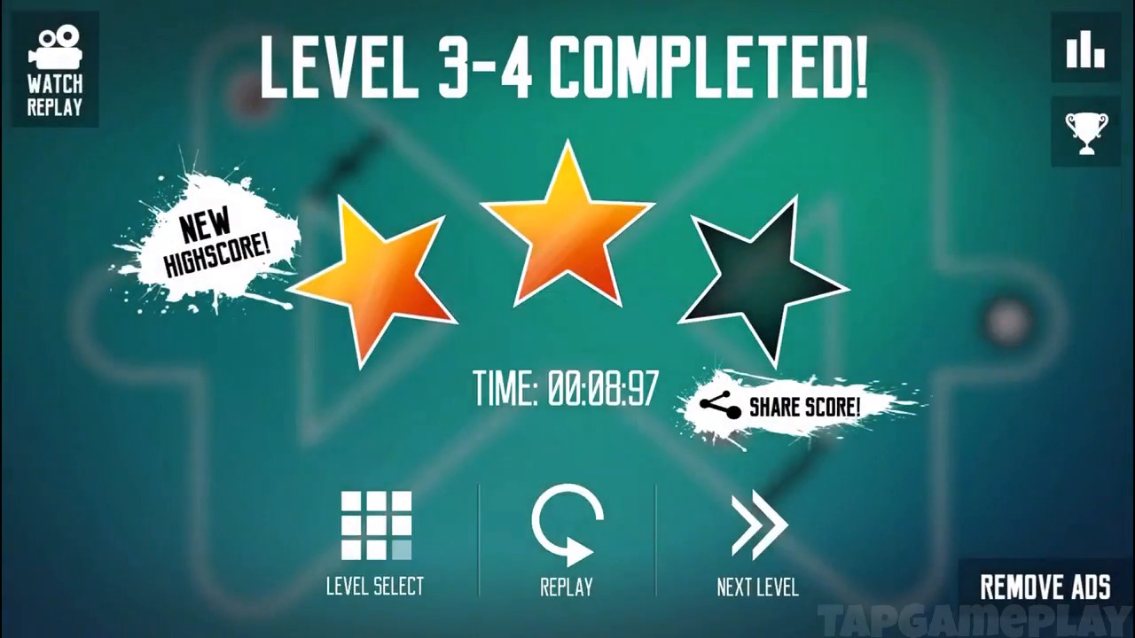
click(755, 528)
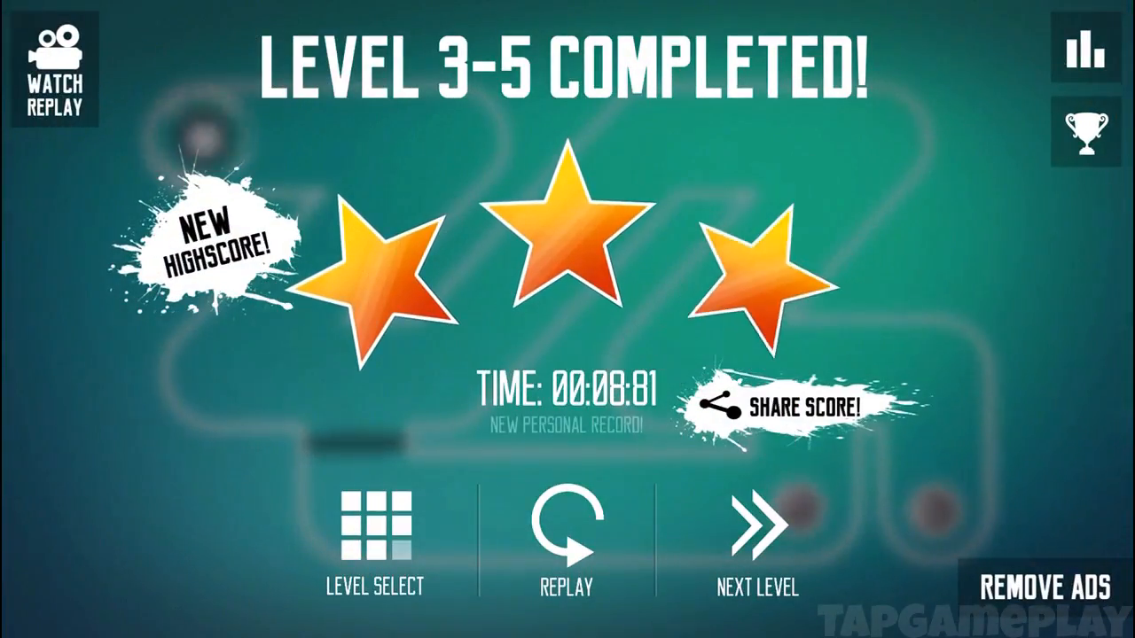
click(756, 528)
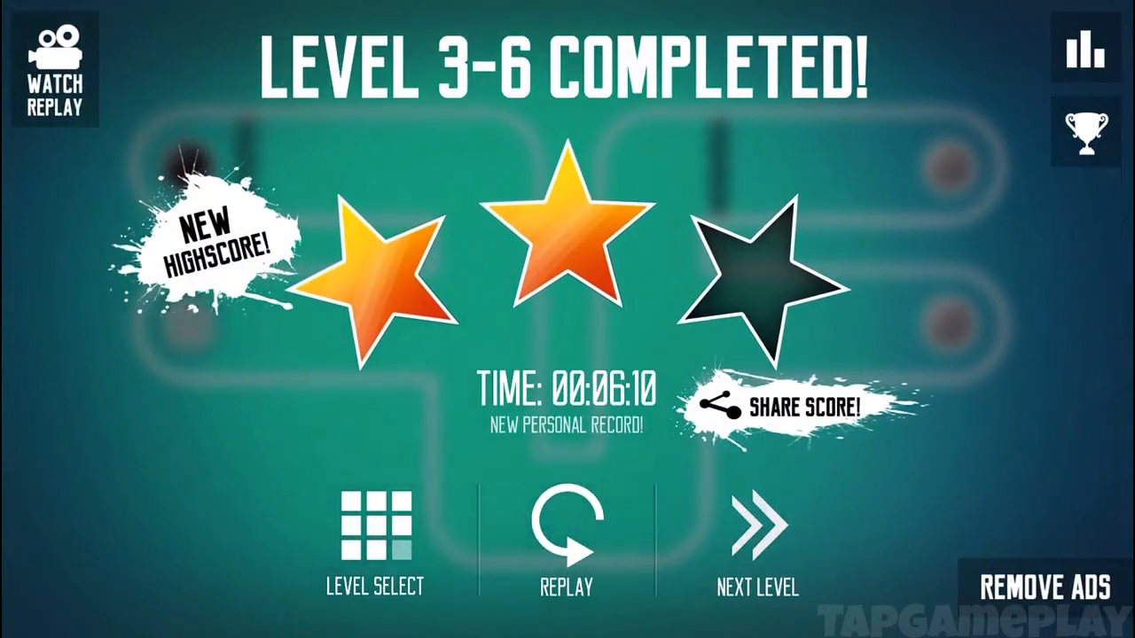
click(757, 529)
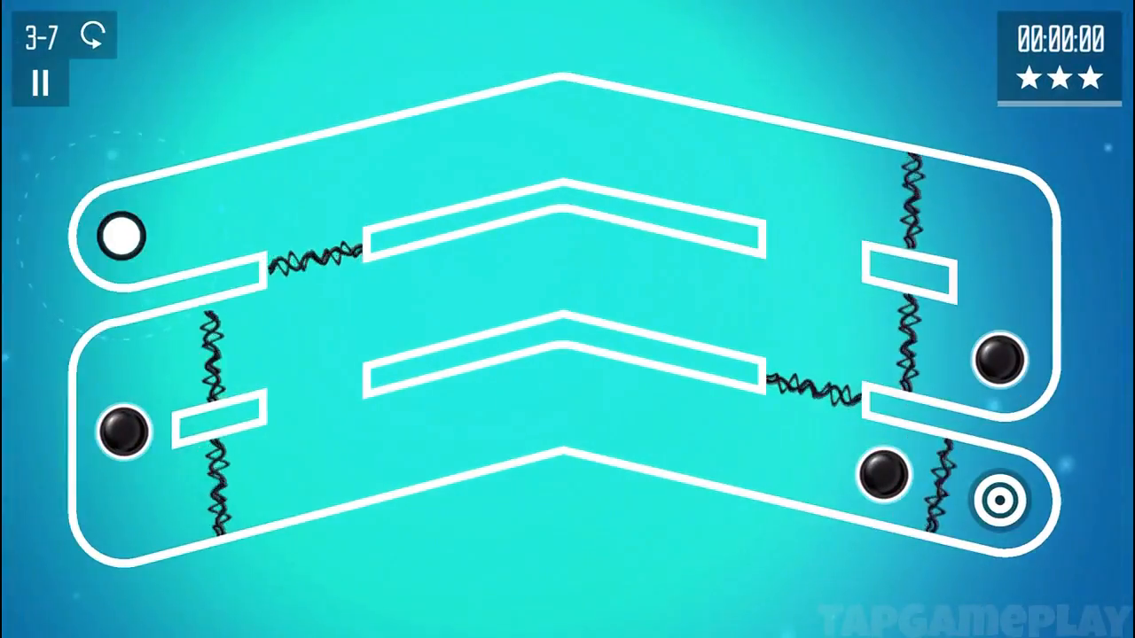